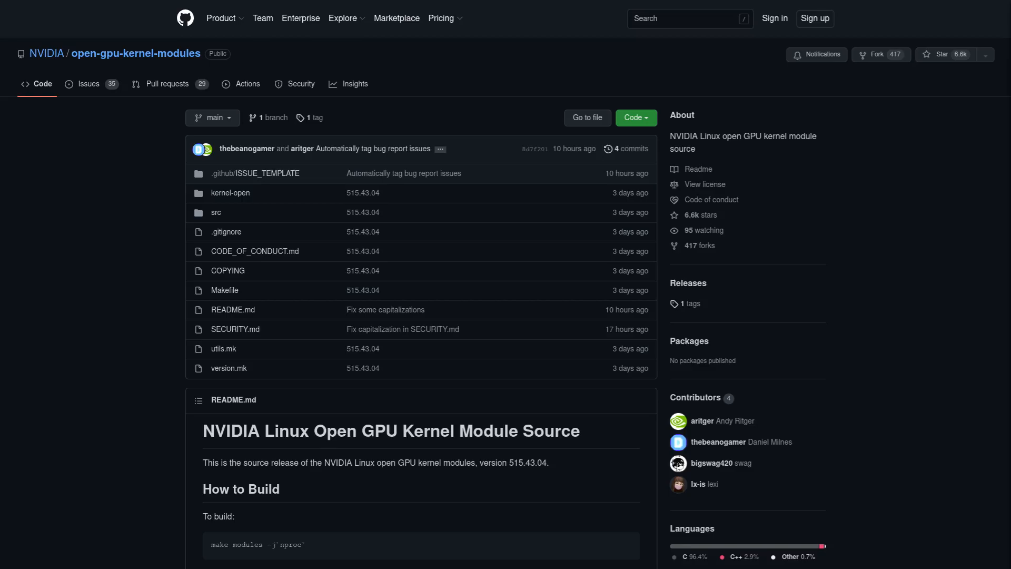
mouse_move(980, 264)
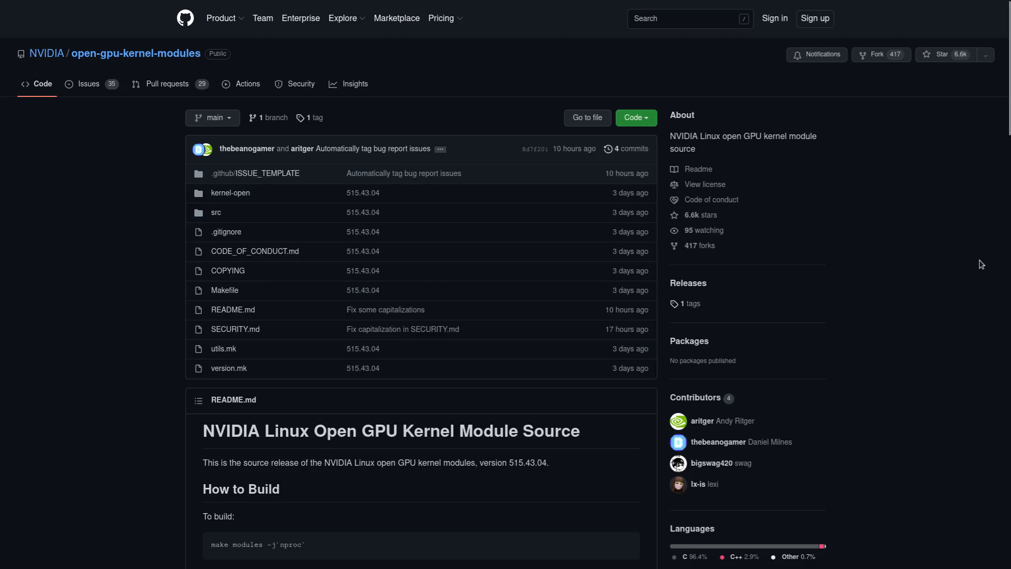
Select an item on the GitHub page and scroll down through its content.
click(625, 149)
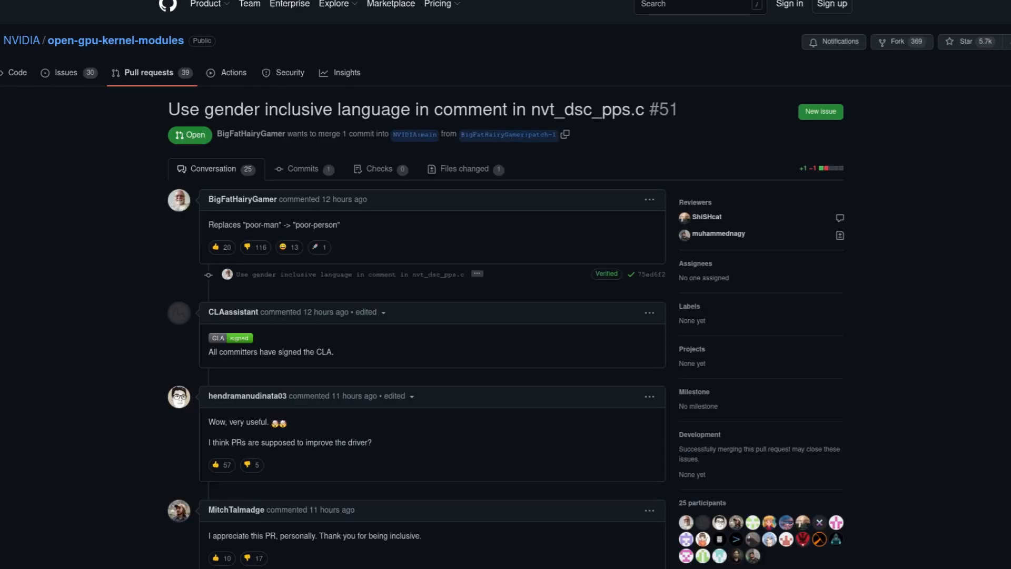
scroll(down, 3)
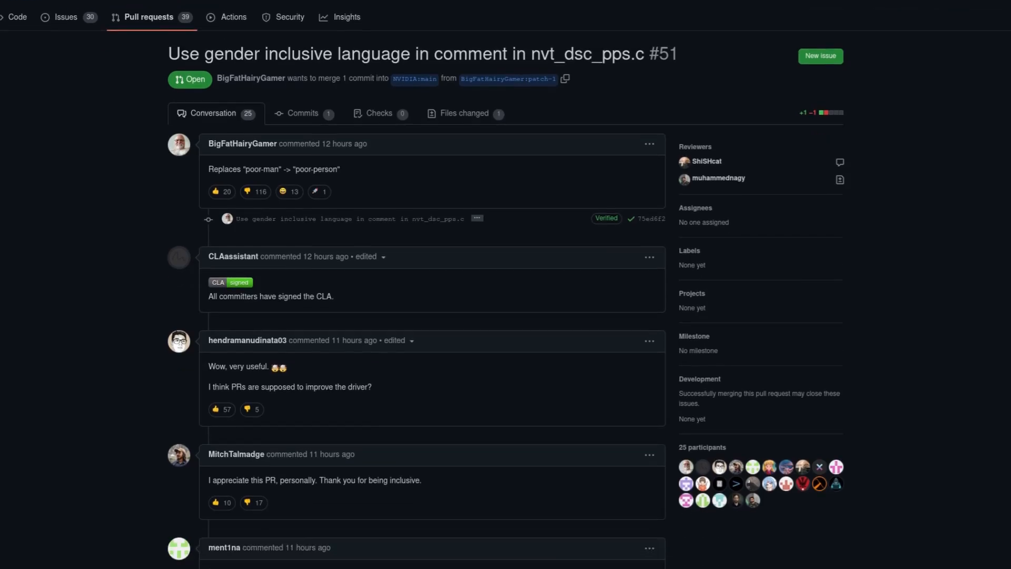
scroll(down, 3)
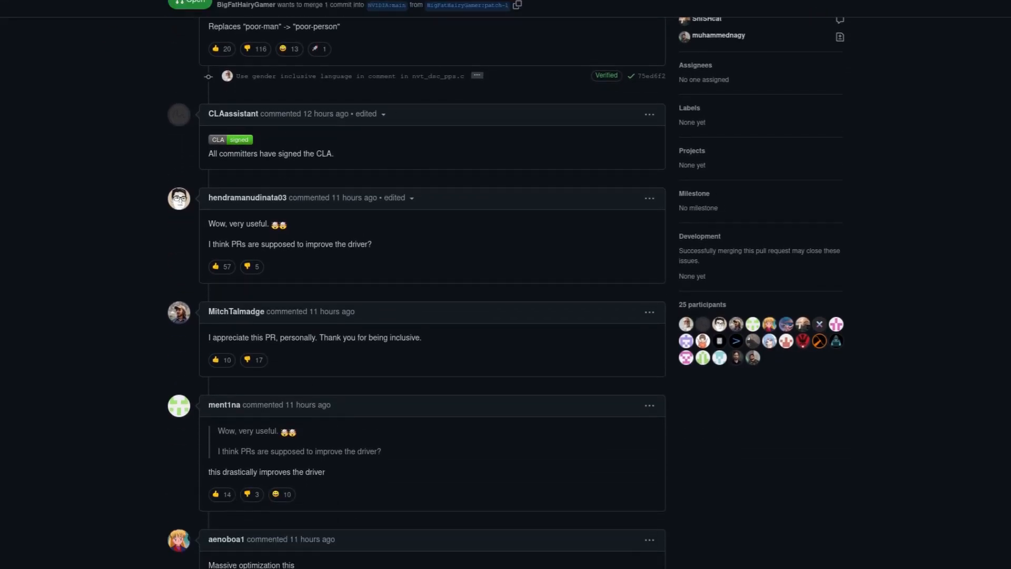
scroll(down, 3)
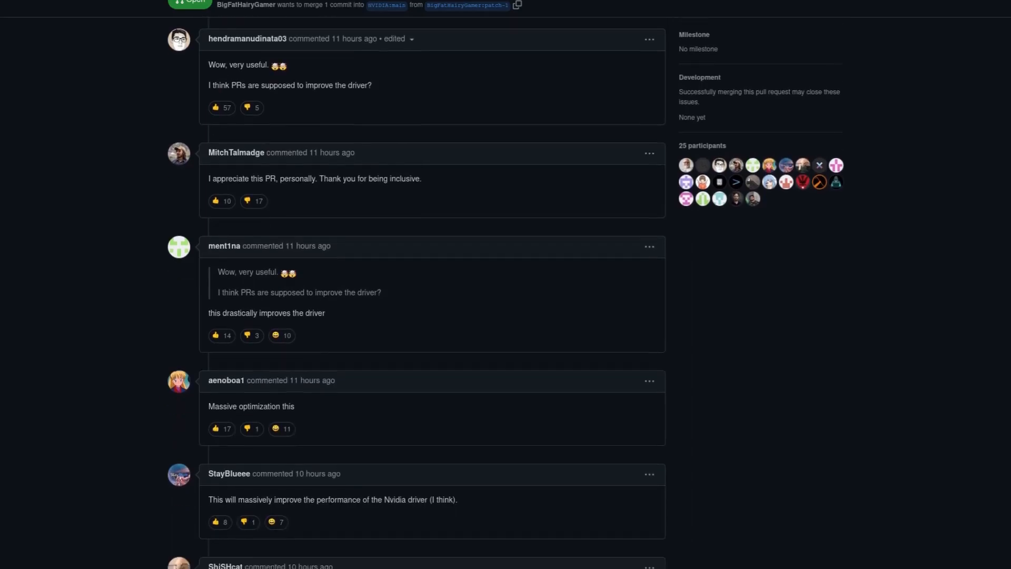
scroll(down, 3)
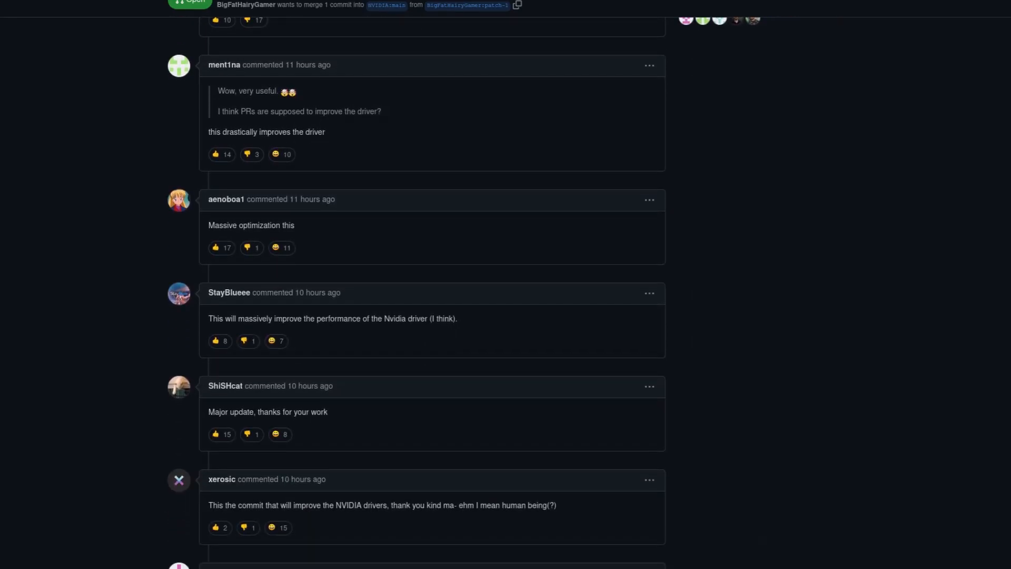
scroll(down, 3)
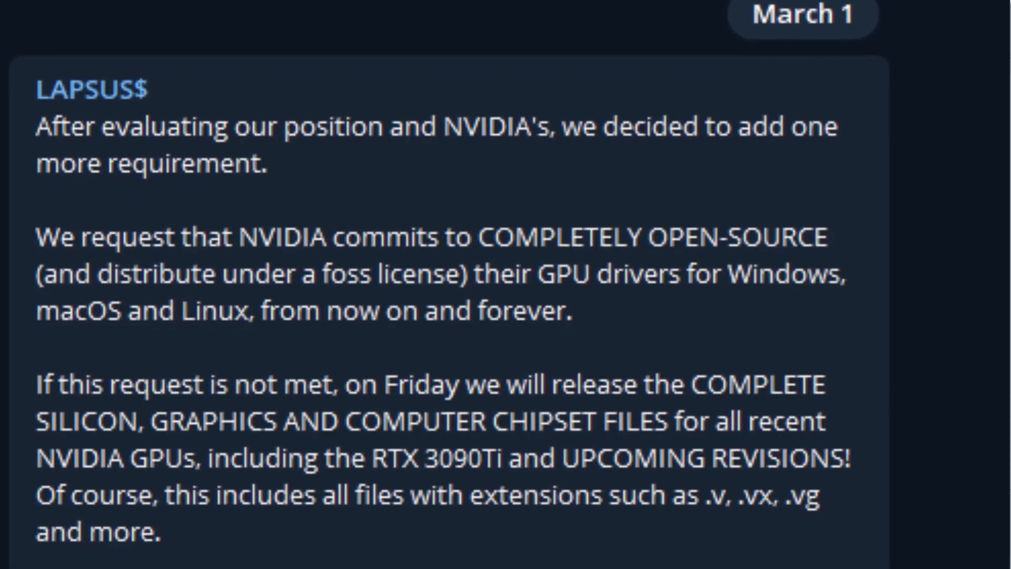
Scroll further down the page, briefly back up, and onward to the bottom.
scroll(down, 3)
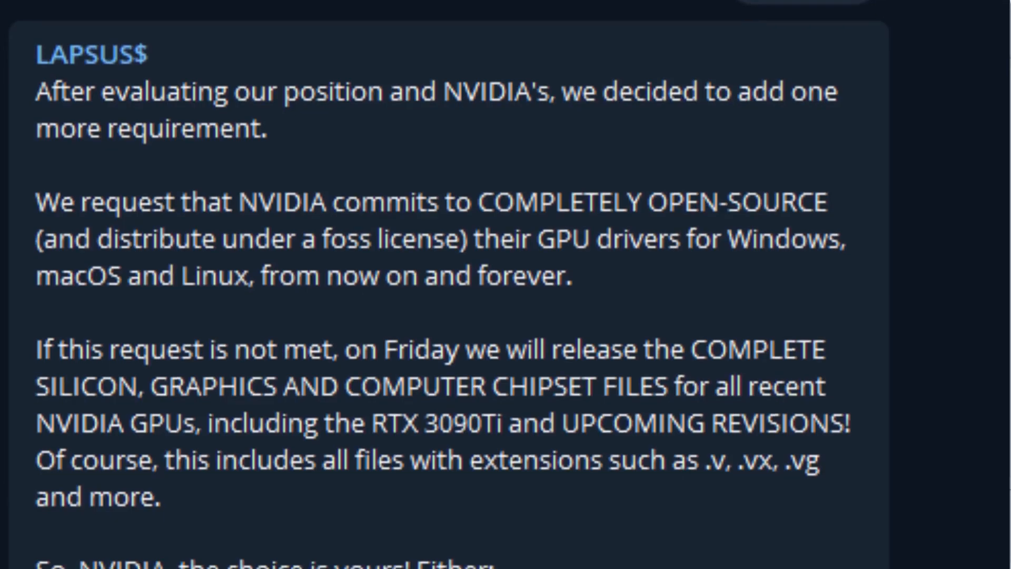
scroll(down, 3)
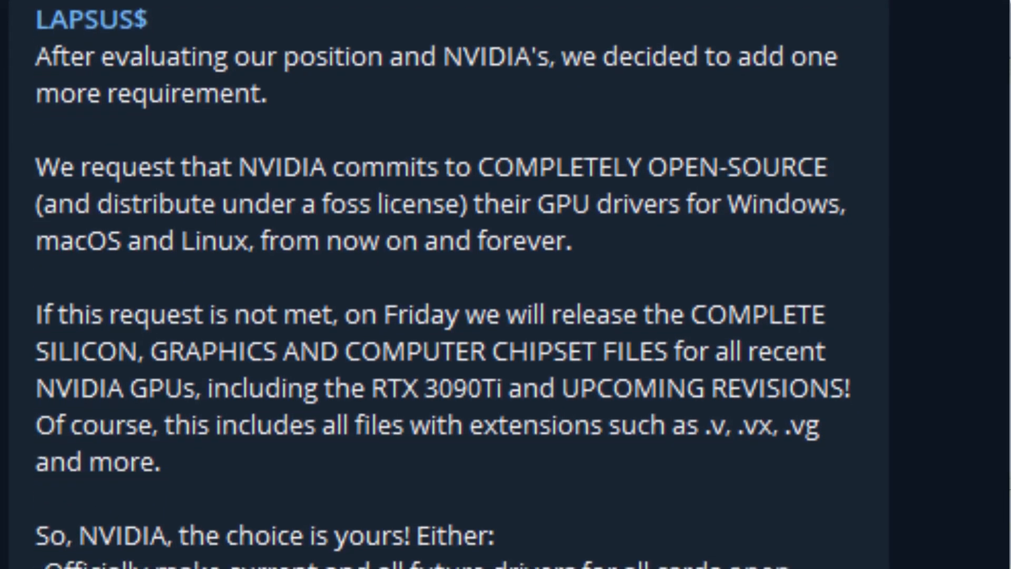
scroll(down, 3)
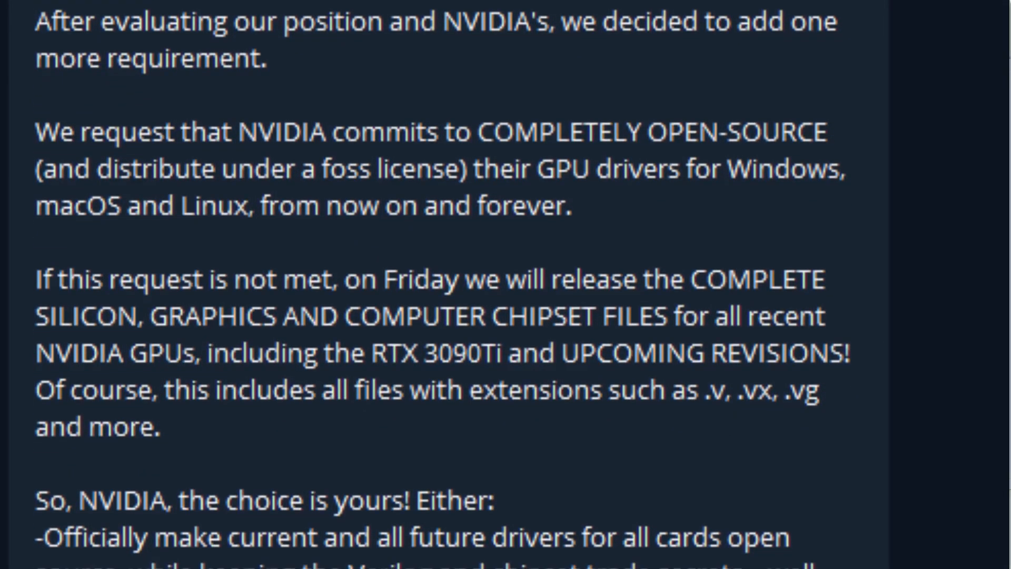
scroll(down, 3)
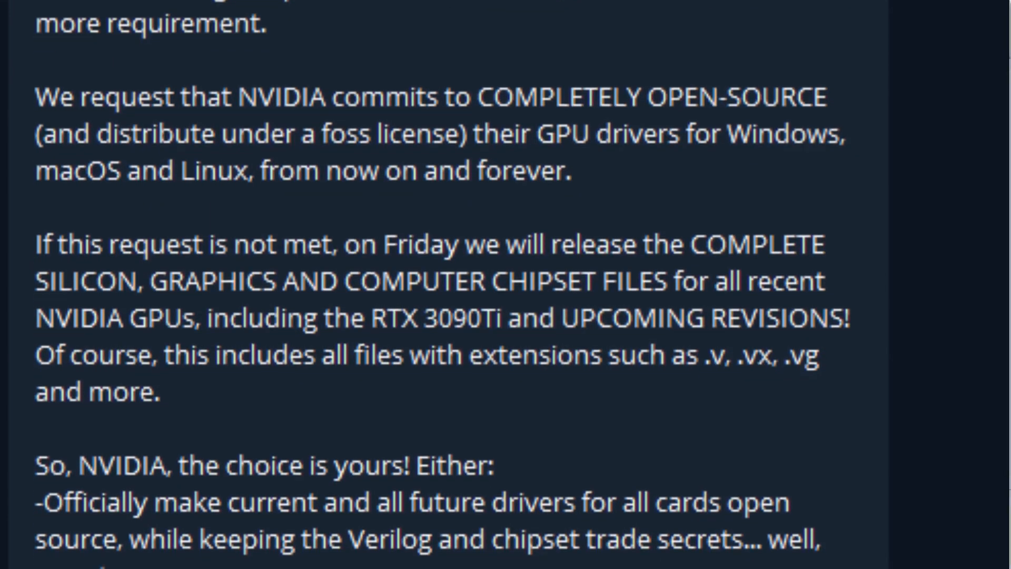
scroll(down, 3)
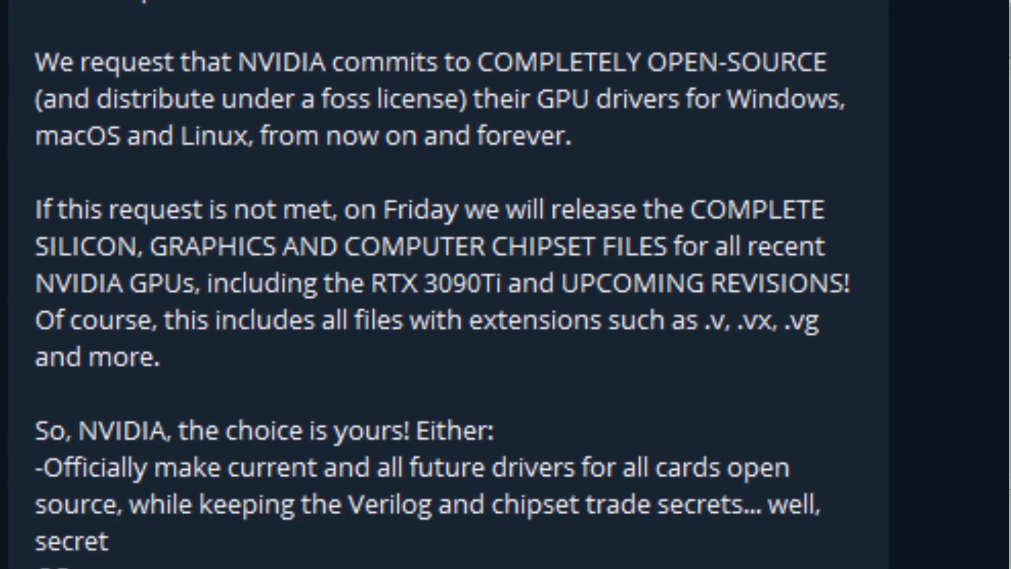
scroll(up, 3)
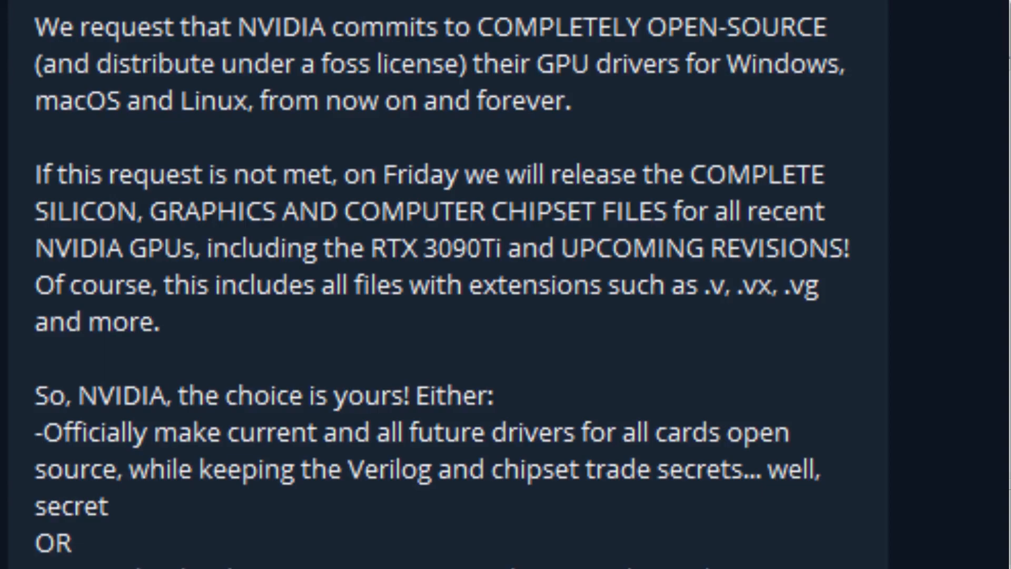
scroll(down, 3)
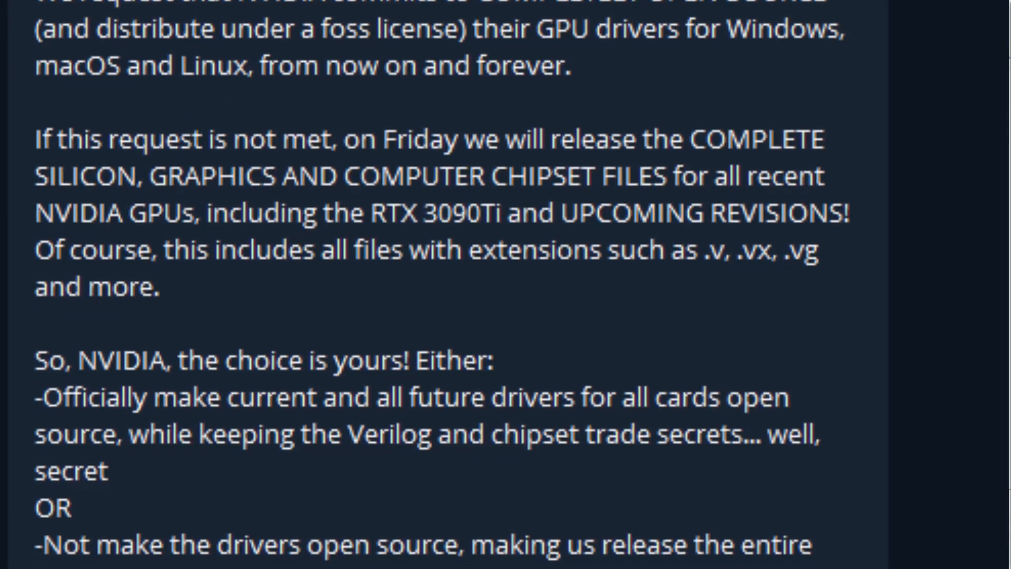
scroll(down, 3)
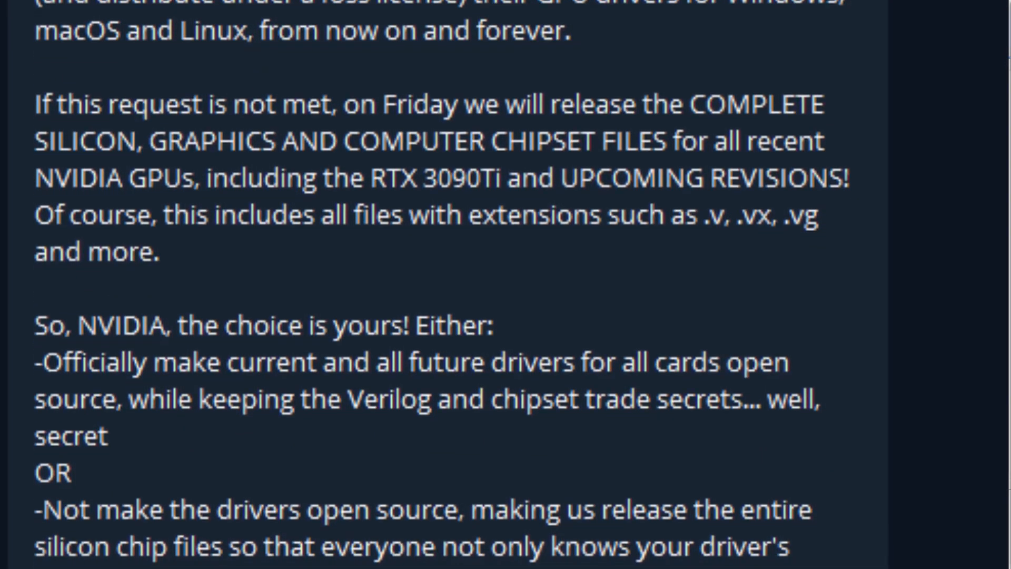
scroll(down, 3)
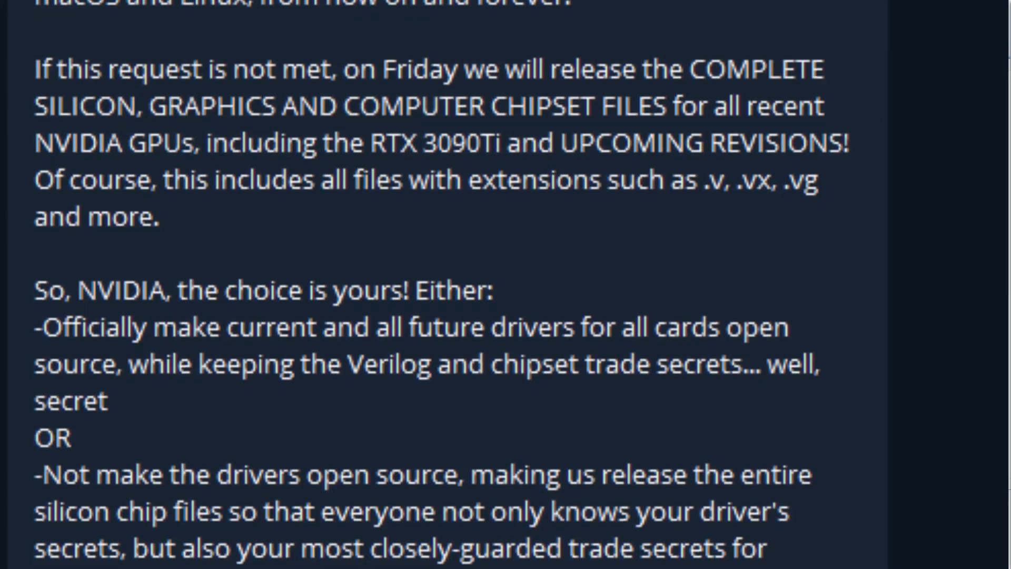
scroll(down, 3)
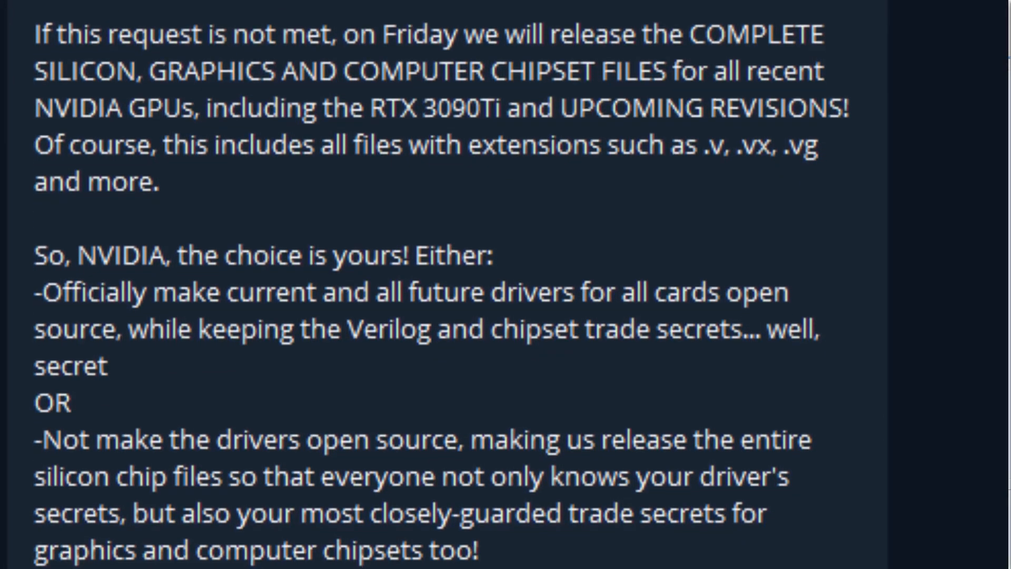
scroll(down, 3)
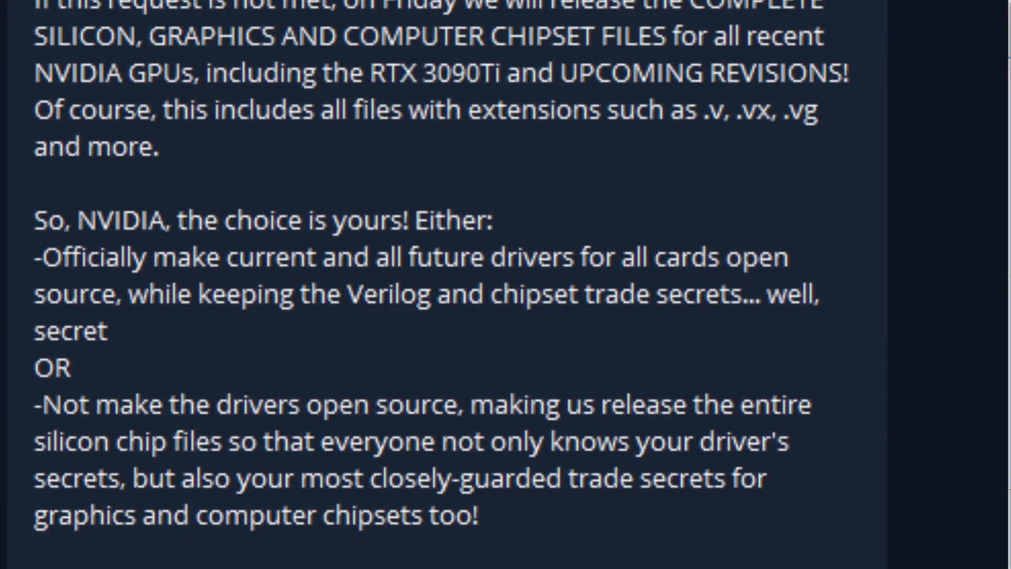
scroll(down, 3)
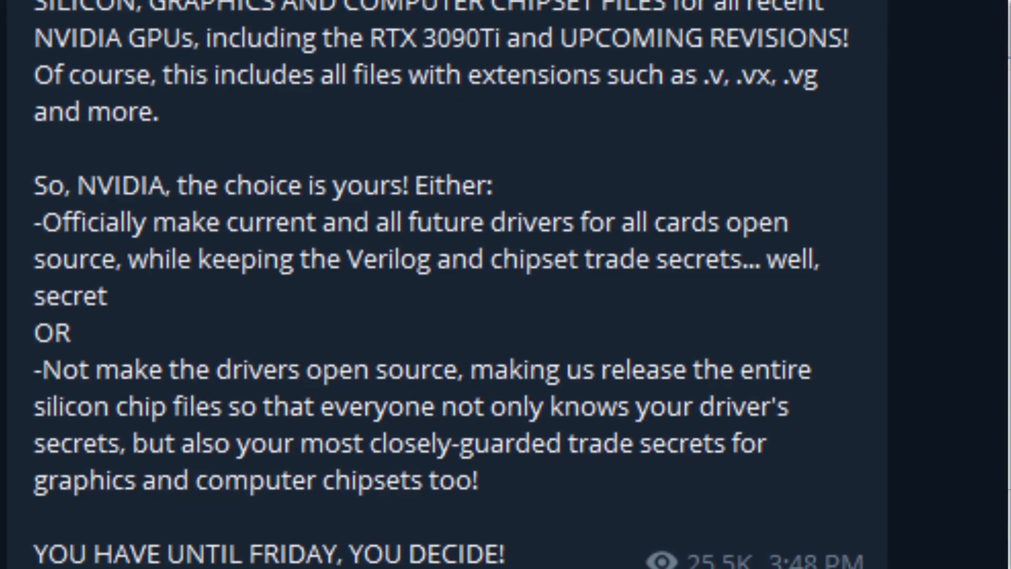
scroll(down, 3)
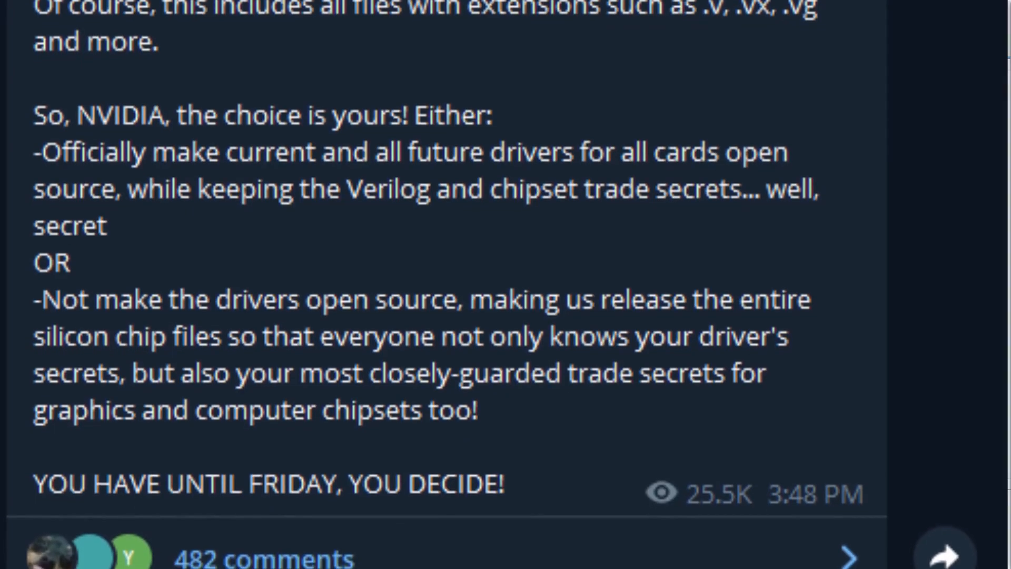
scroll(down, 3)
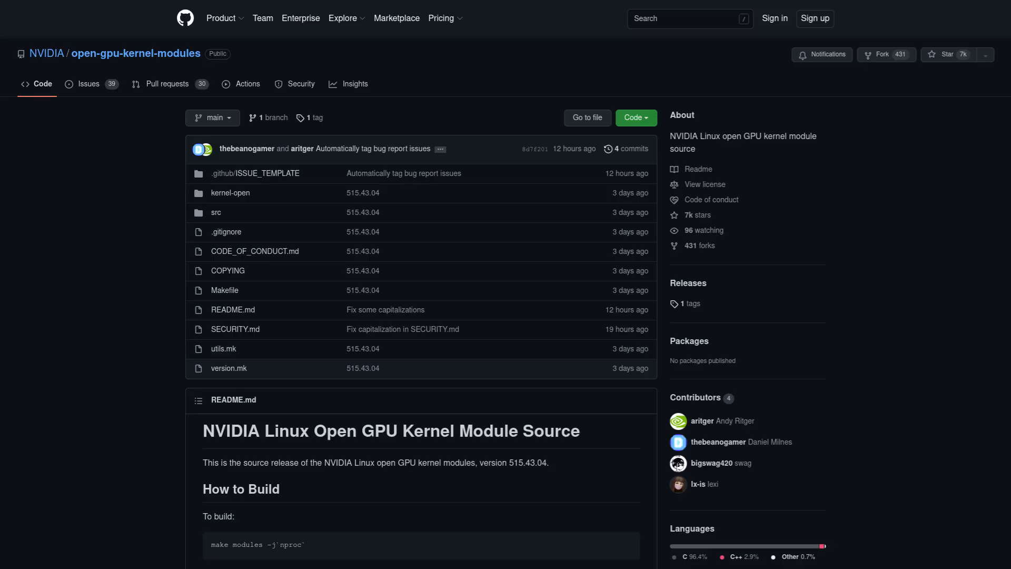
mouse_move(909, 259)
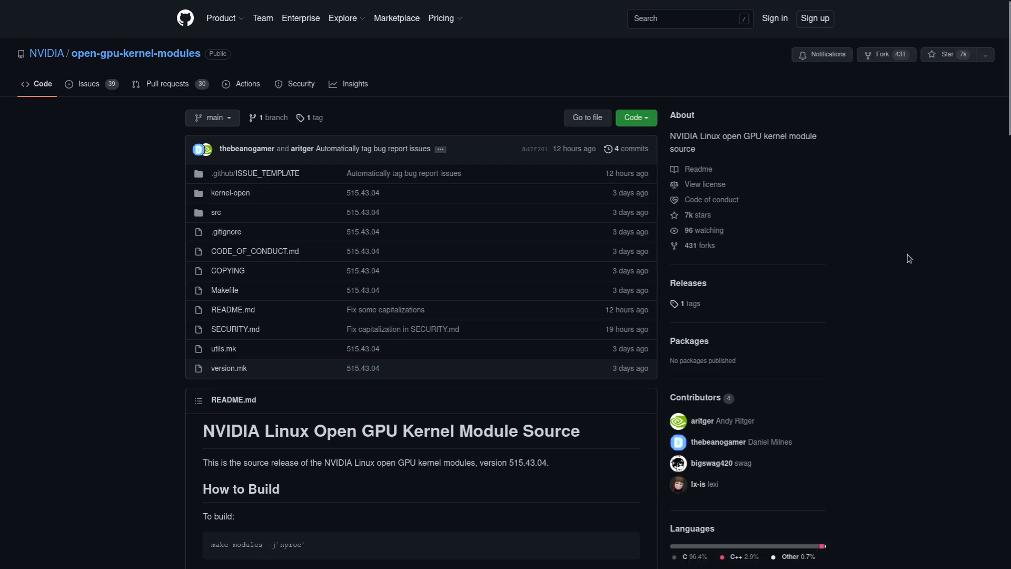
mouse_move(797, 228)
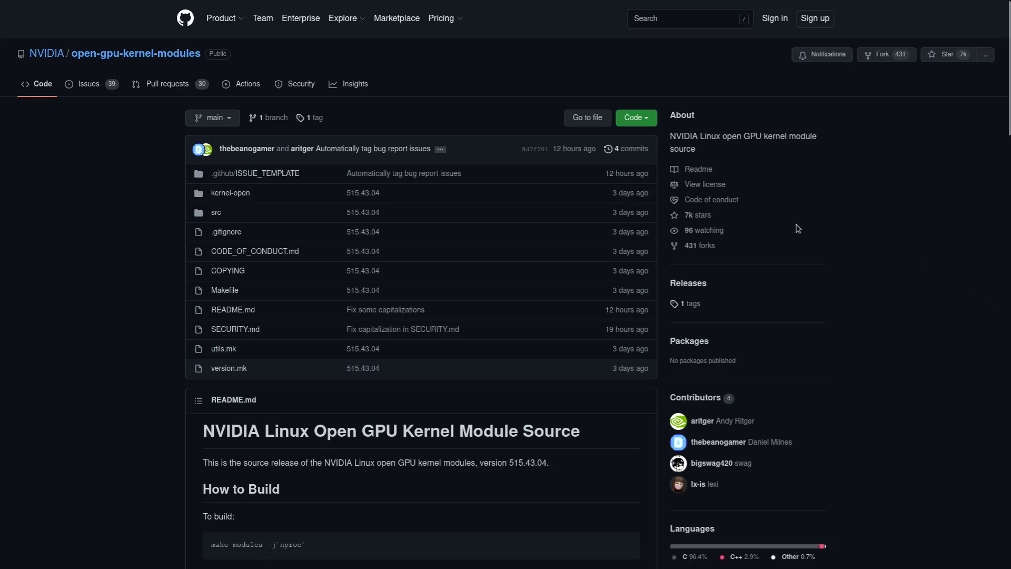
Open the repository's COPYING file and scroll through the MIT and GPLv2 license text.
click(227, 270)
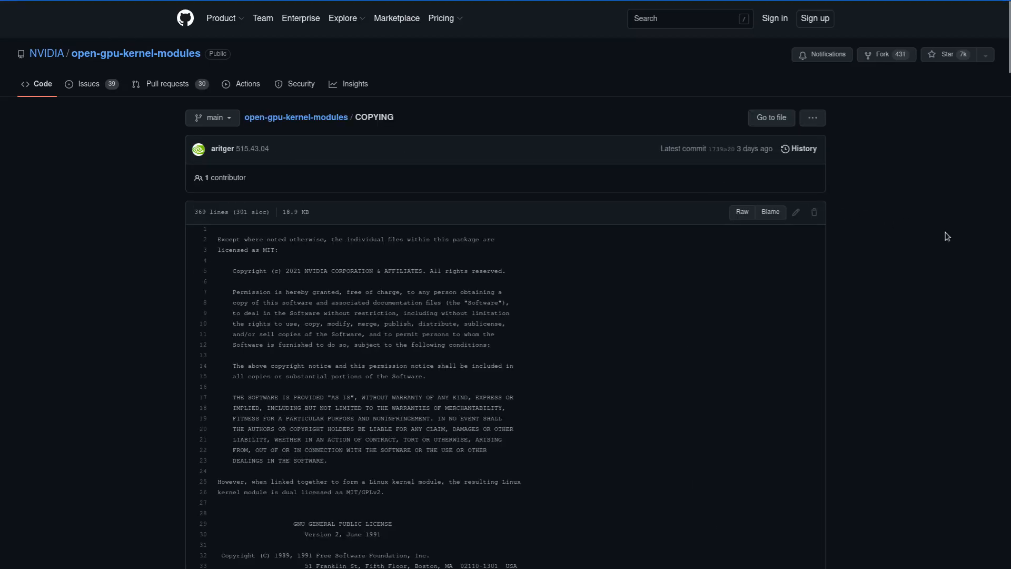
mouse_move(957, 264)
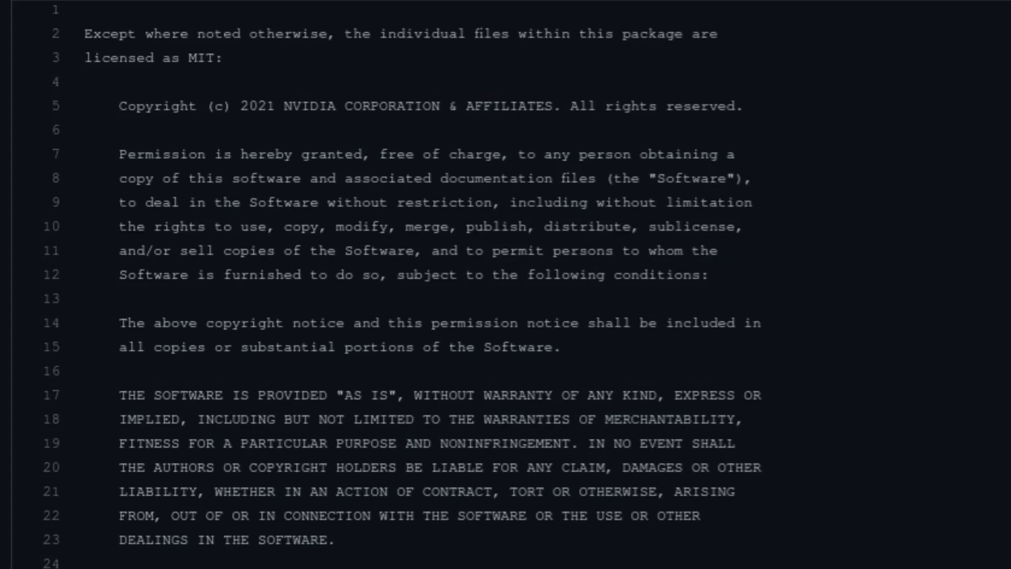
scroll(down, 3)
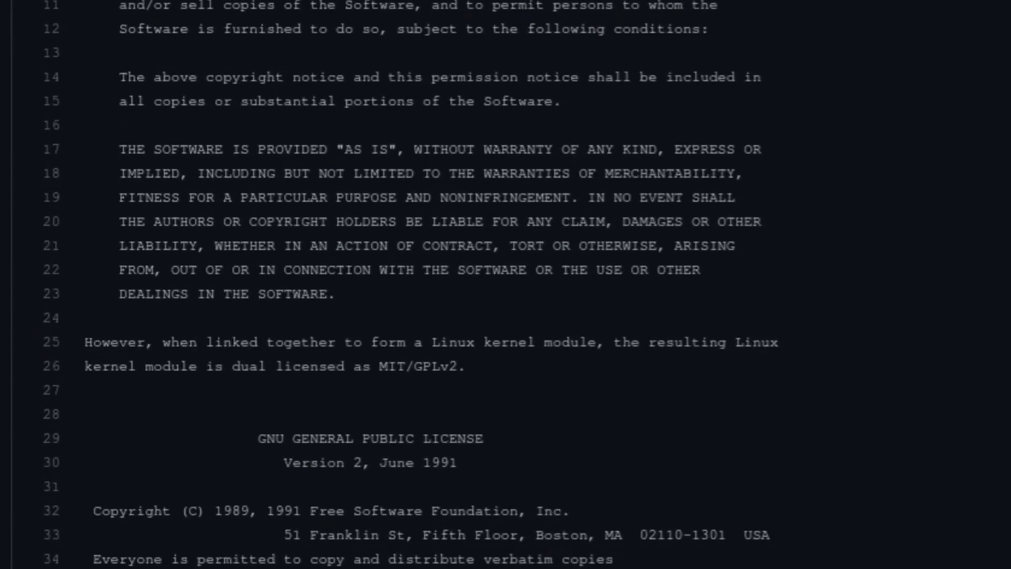
scroll(down, 3)
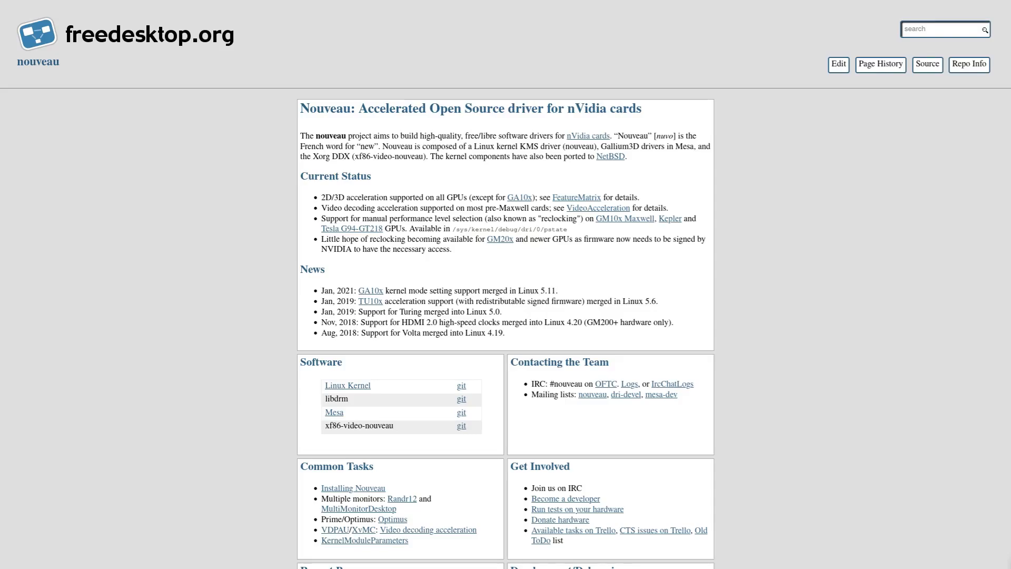
scroll(down, 3)
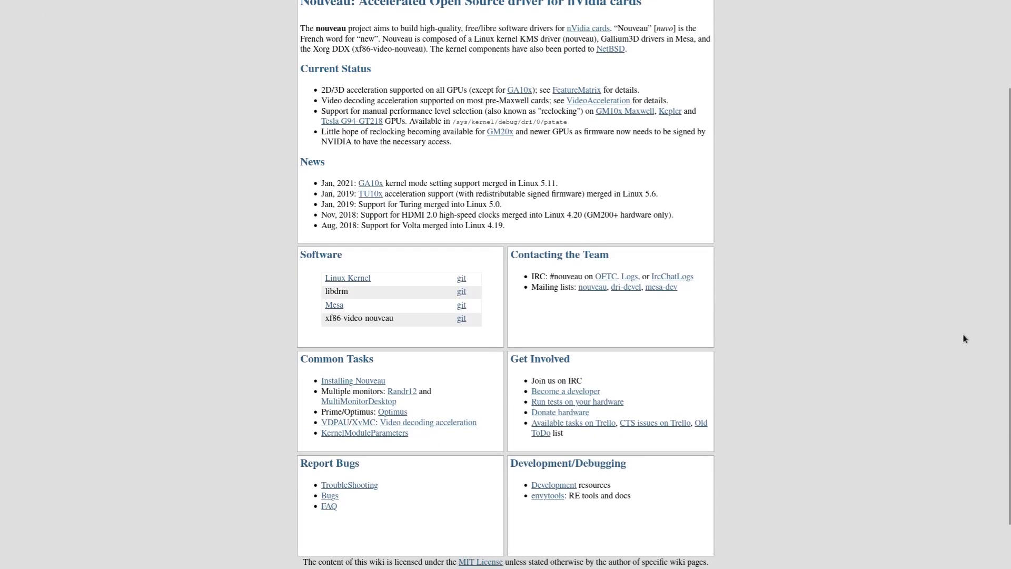
scroll(up, 3)
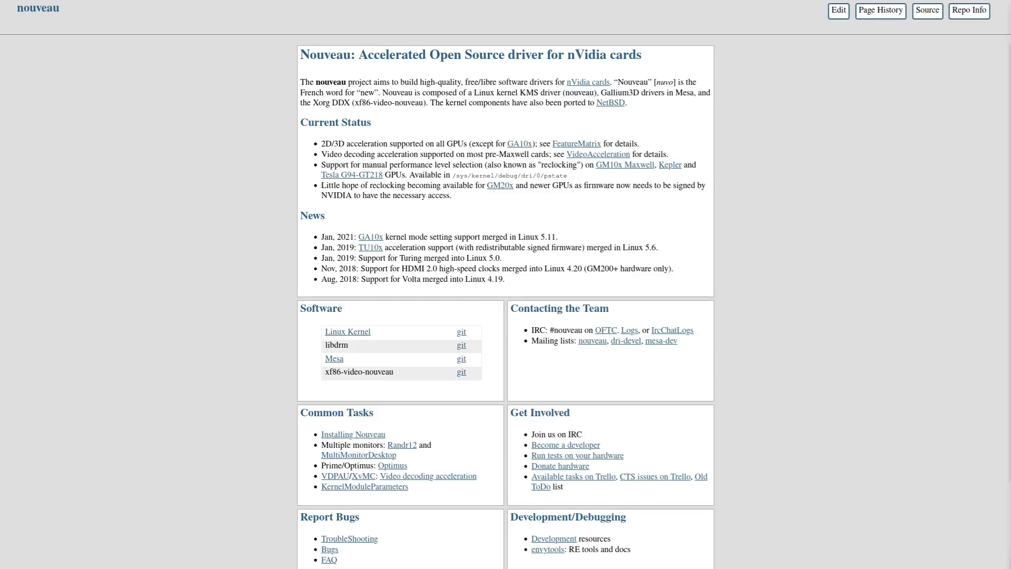